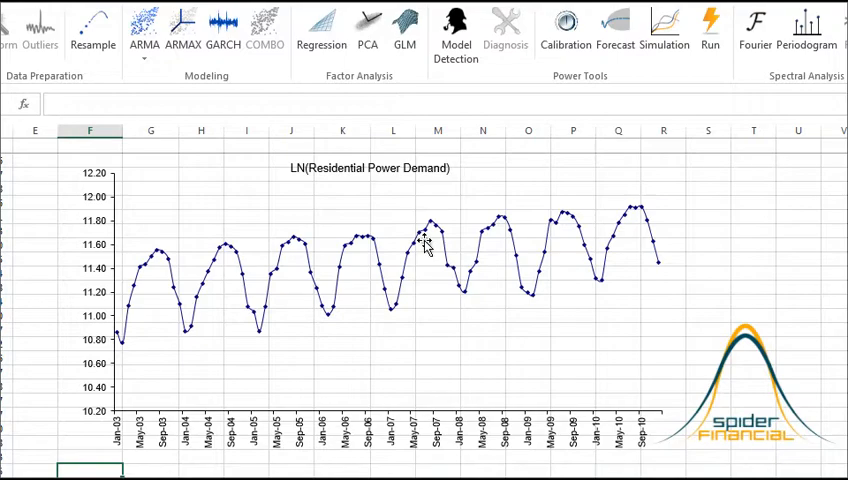
Select an empty cell below the LN(Residential Power Demand) chart as the periodogram output cell.
click(424, 250)
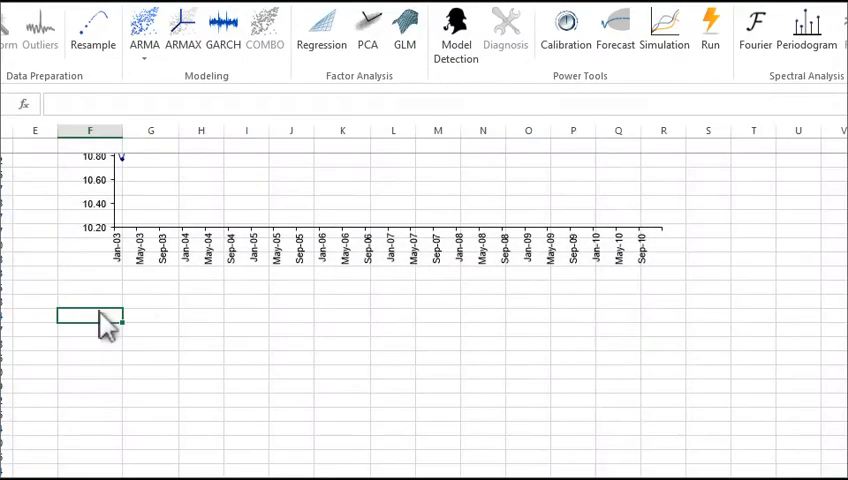
mouse_move(576, 138)
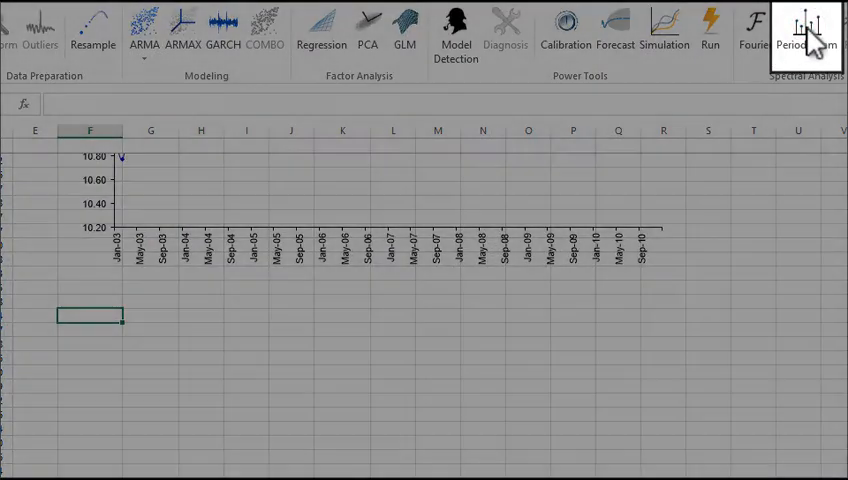
Launch the Periodogram wizard with input Modeling!$D$15:$D$97, ascending, output Modeling!$G$28.
click(820, 28)
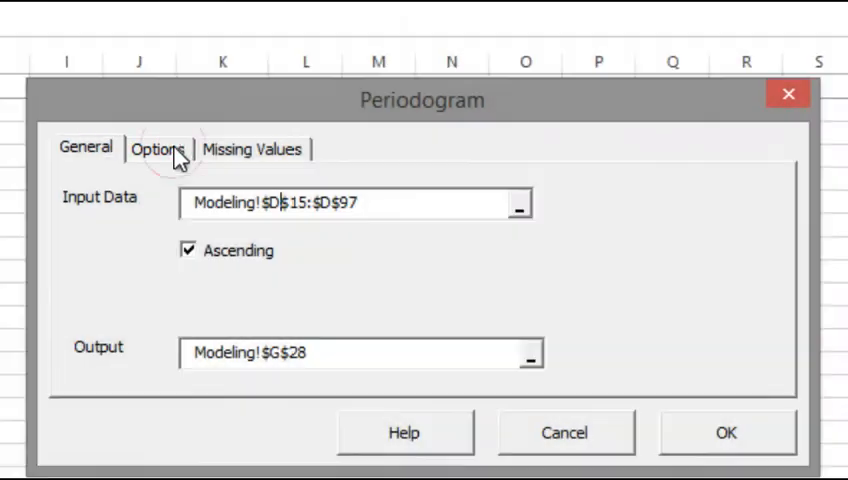
Review Options: Auto data treatment, 0.05 significance, plot periodogram, max component order 42.
click(158, 148)
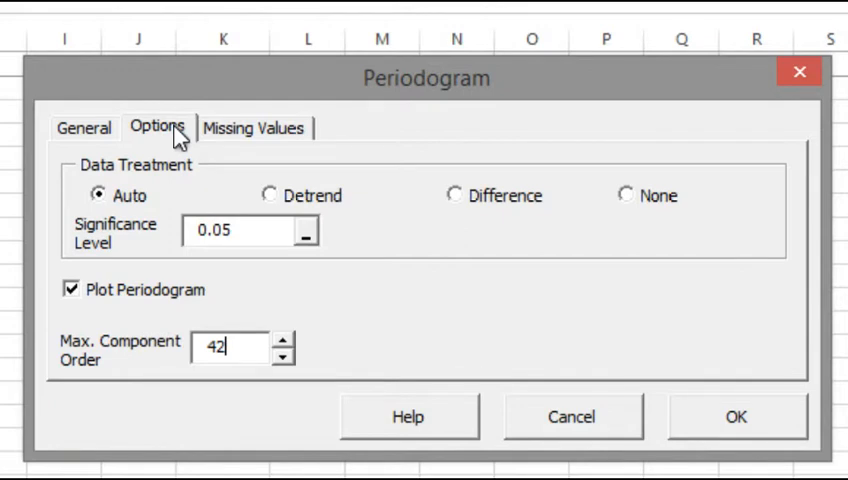
mouse_move(268, 132)
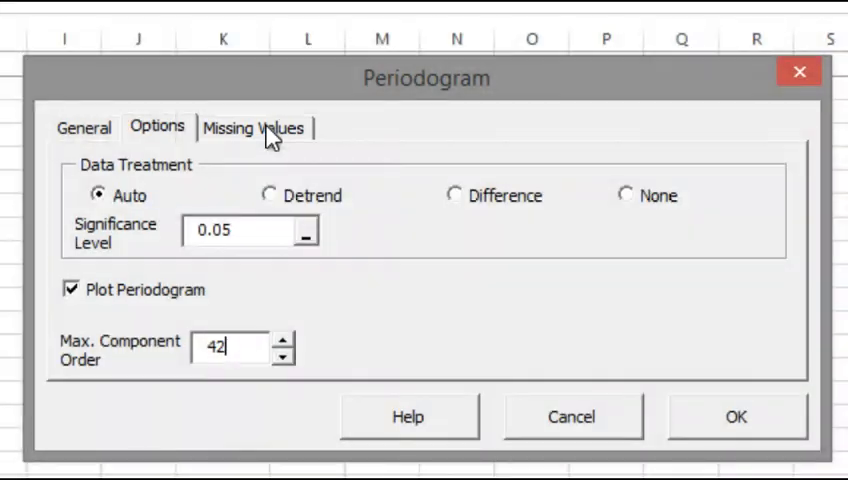
Keep 'Don't accept Missing Values' and run the periodogram, producing the table and plot.
click(258, 128)
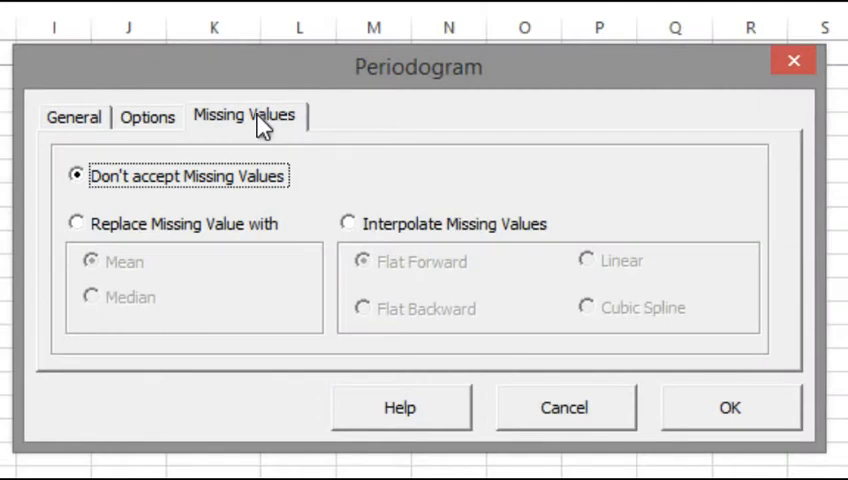
mouse_move(456, 244)
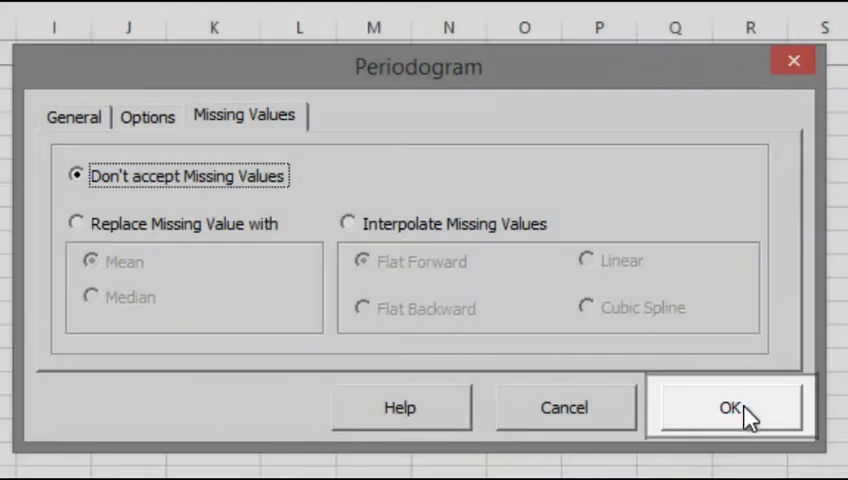
click(728, 406)
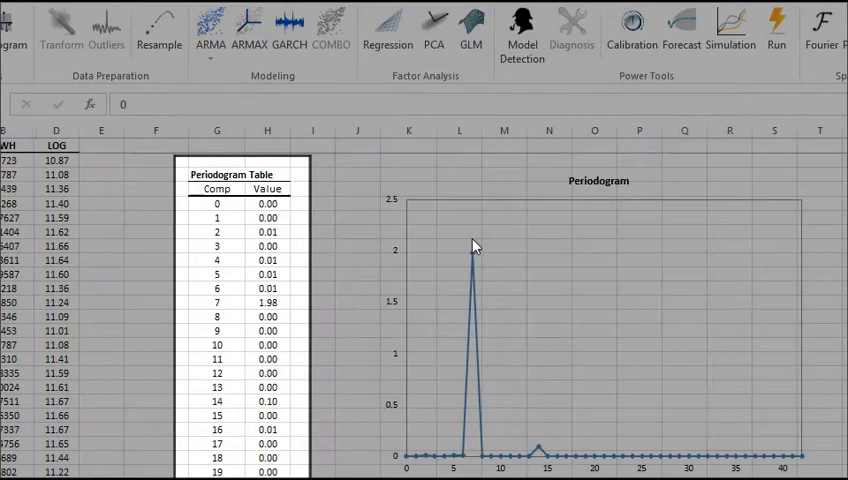